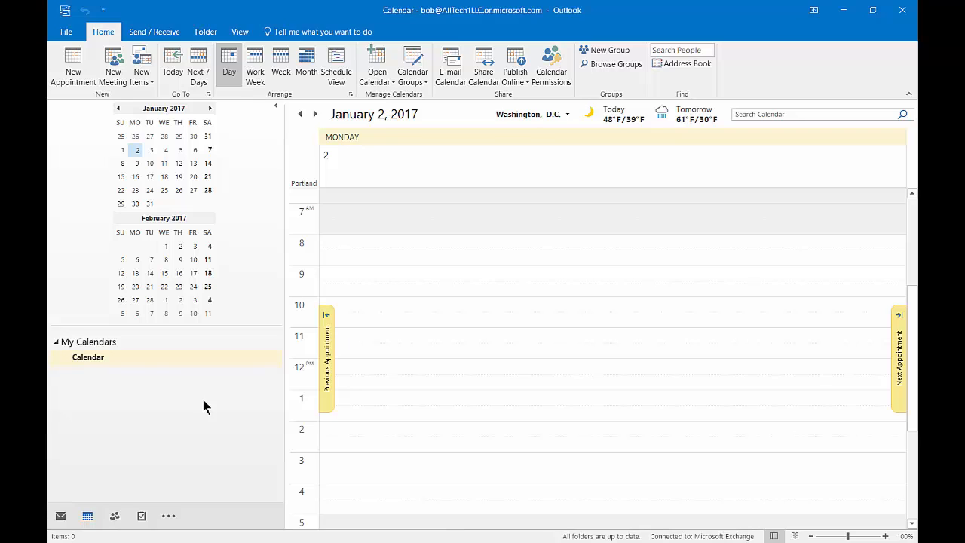
mouse_move(345, 182)
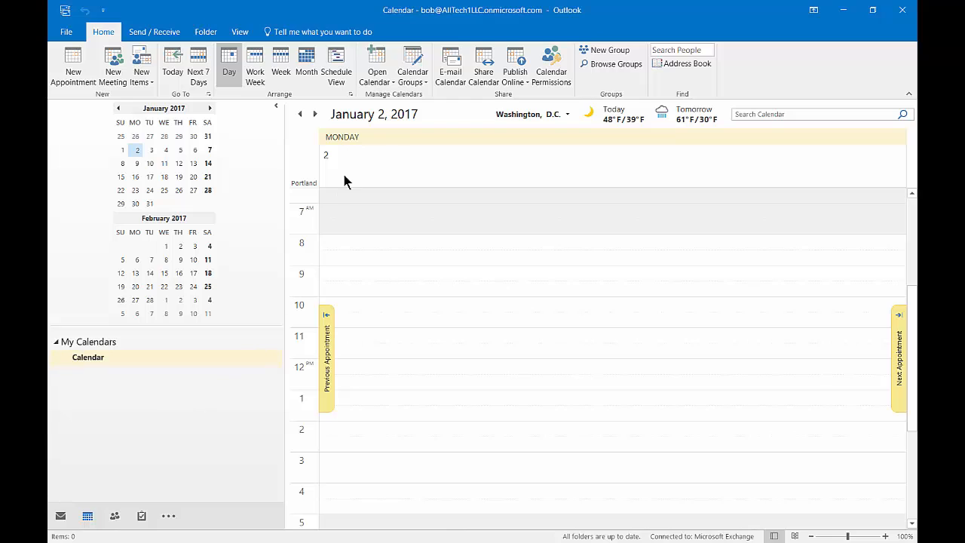
Step: Create a calendar group named 'Shared Calendars' from the Calendar Groups menu
left_click(413, 65)
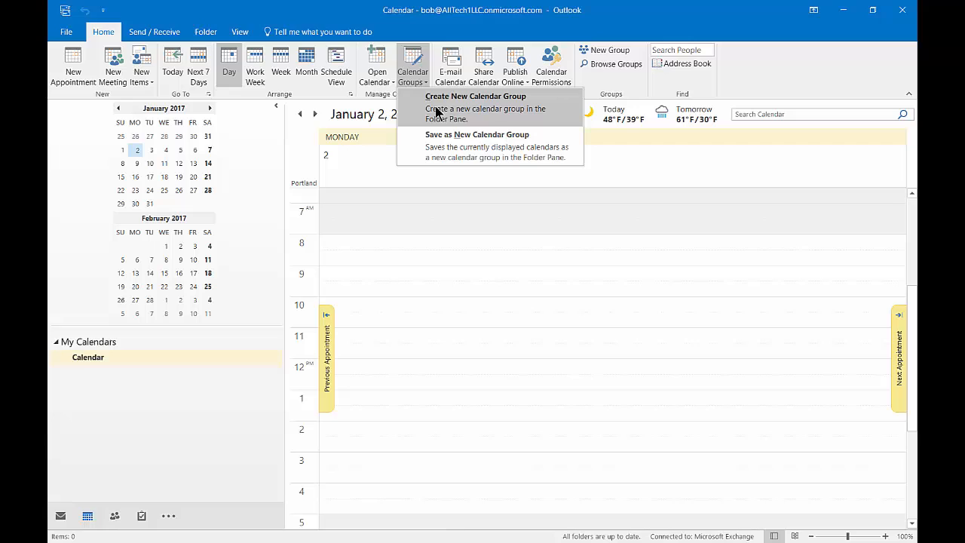
left_click(475, 106)
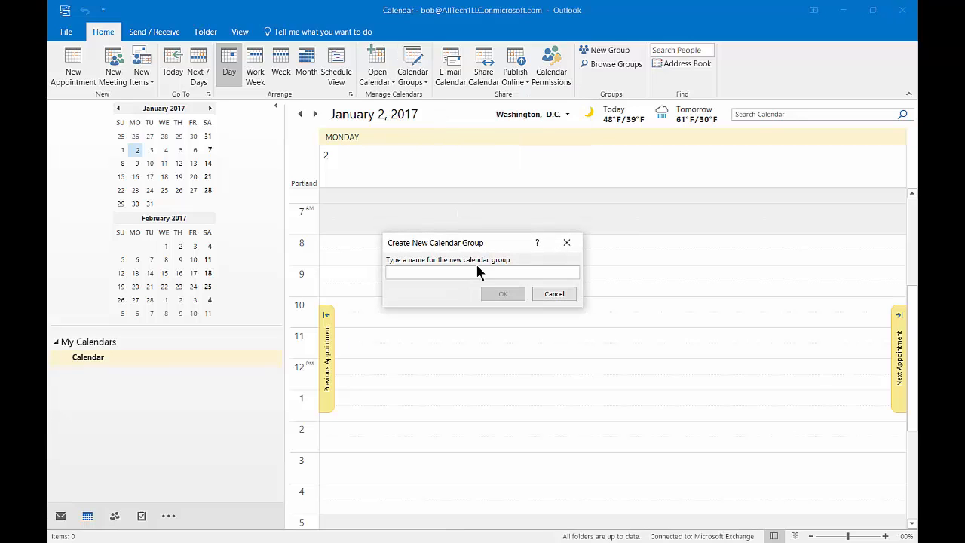
type("Shared")
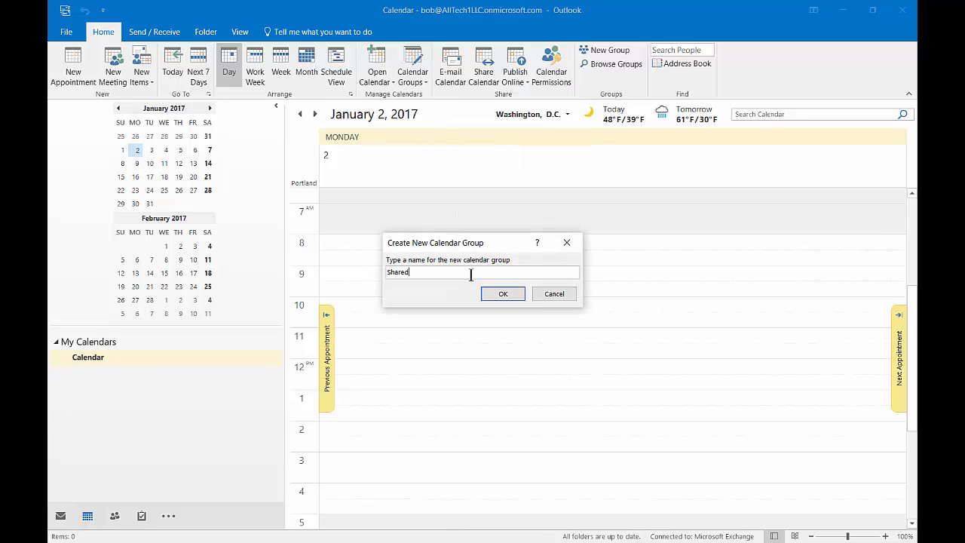
type("Calen")
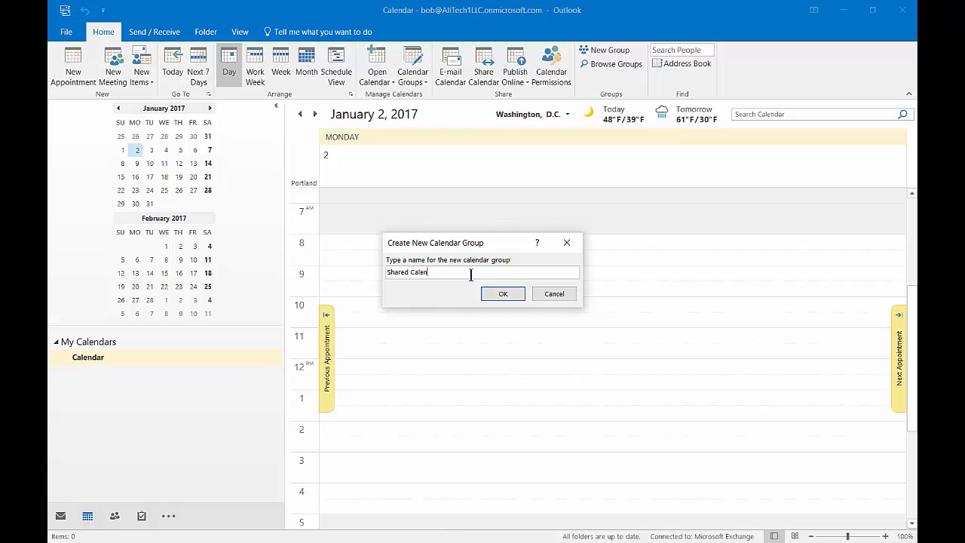
type("dars")
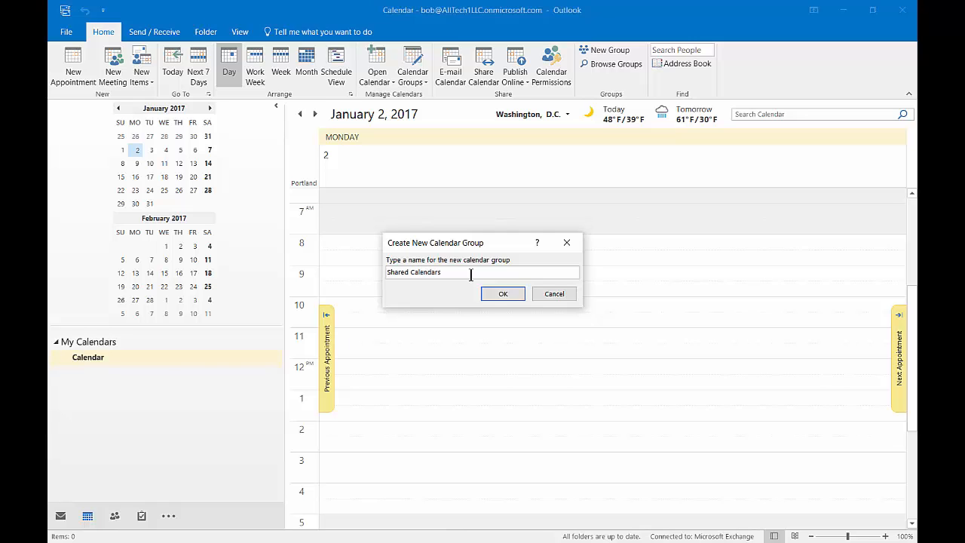
left_click(503, 293)
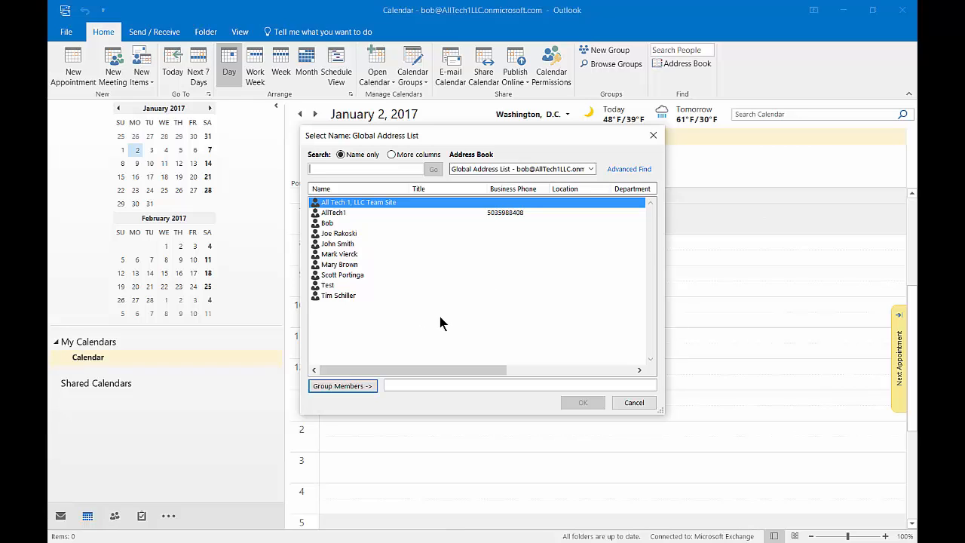
mouse_move(385, 217)
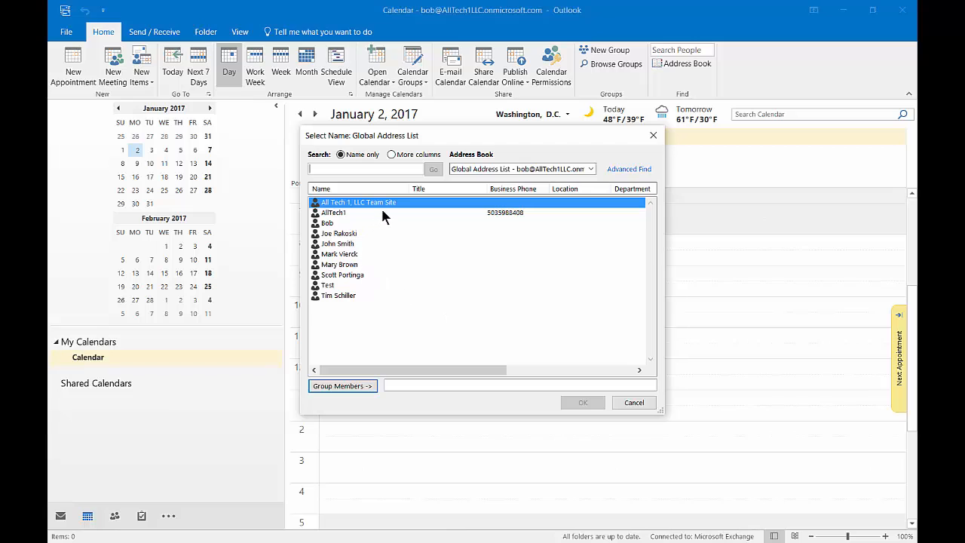
Step: Select AllTech1 in the Global Address List and add them as a group member
left_click(333, 212)
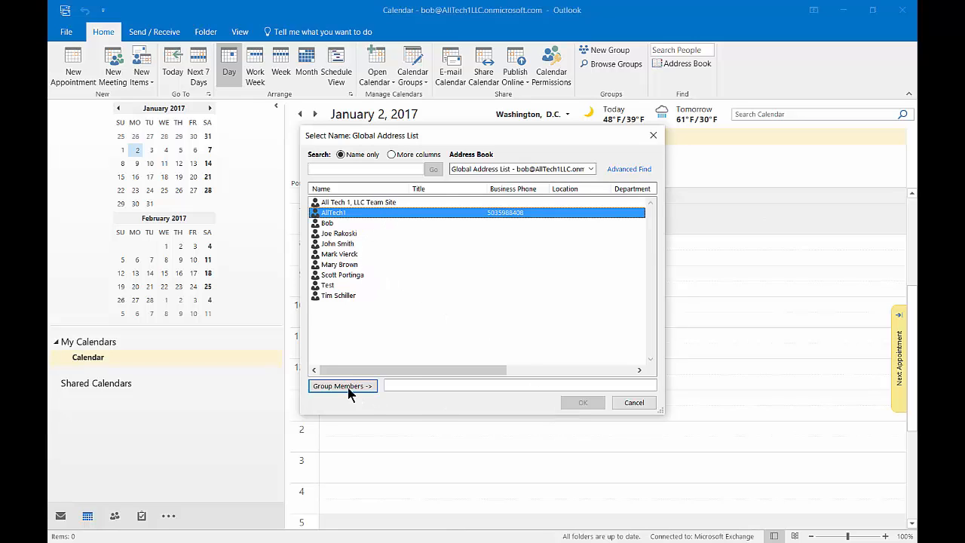
left_click(582, 402)
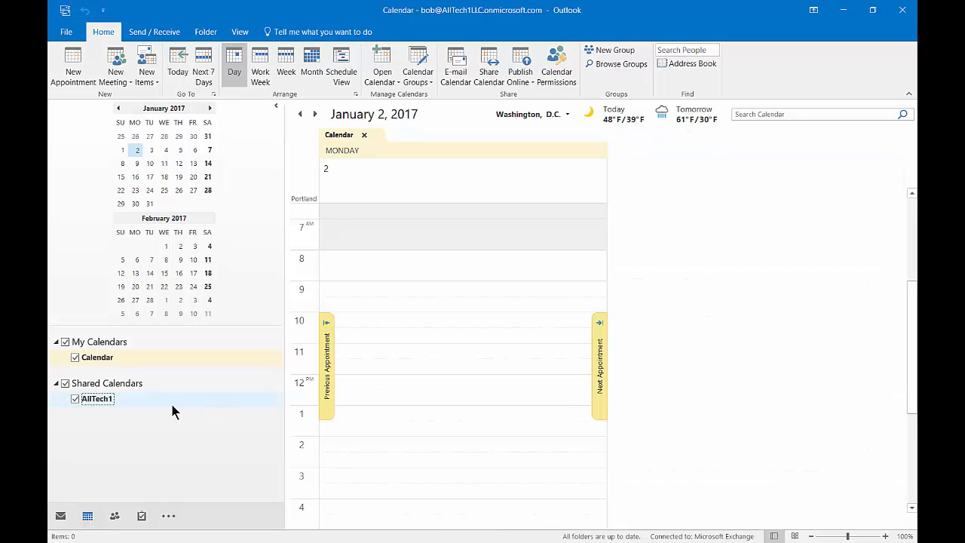
Step: Tick AllTech1's calendar under Shared Calendars to view it beside your own
left_click(75, 399)
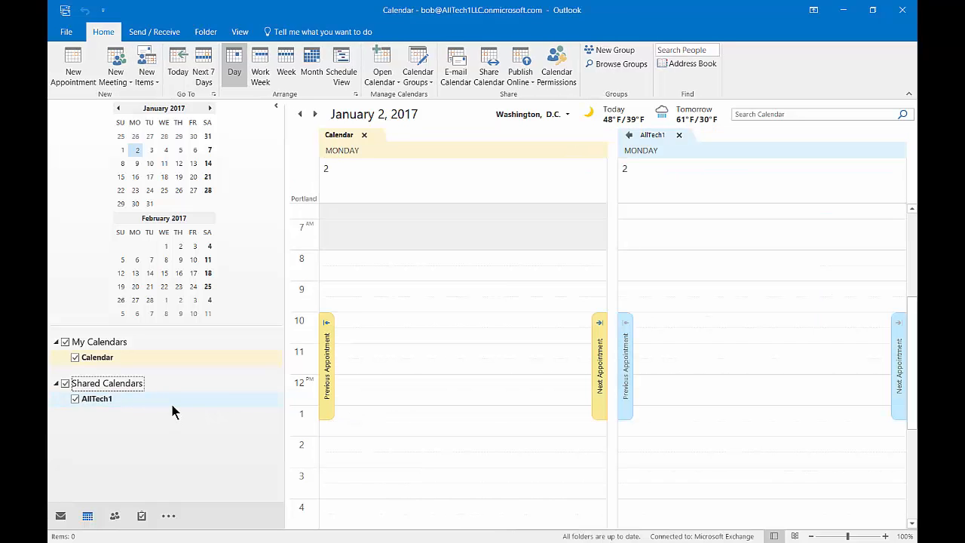
mouse_move(165, 452)
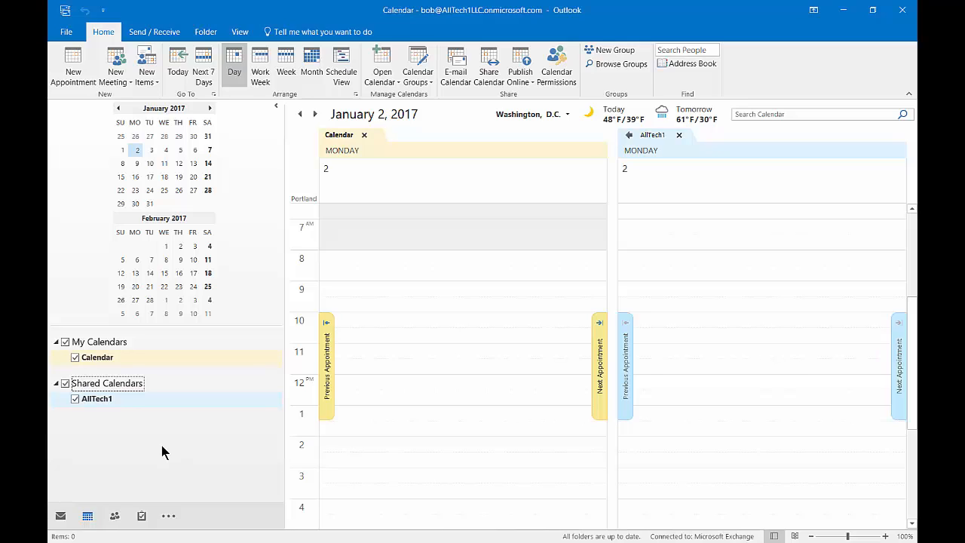
mouse_move(155, 420)
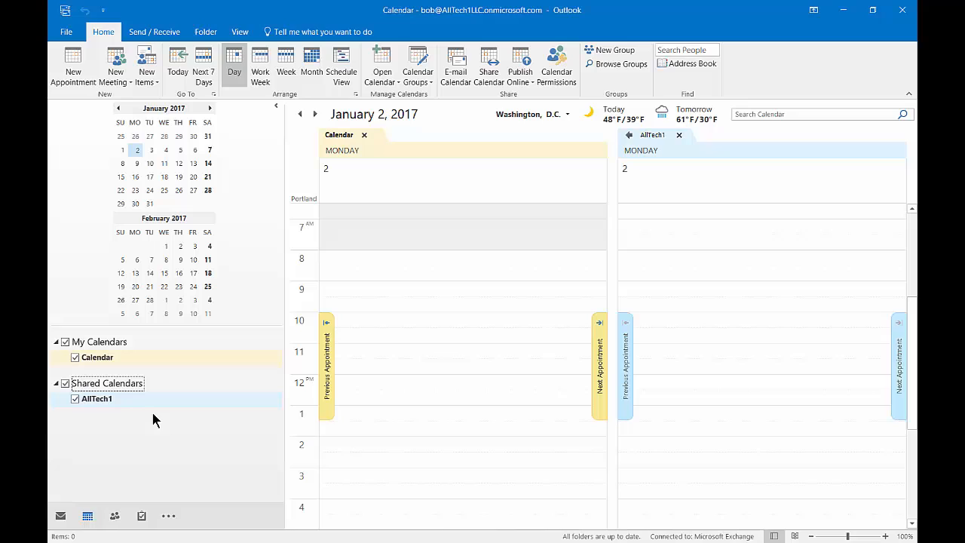
mouse_move(147, 455)
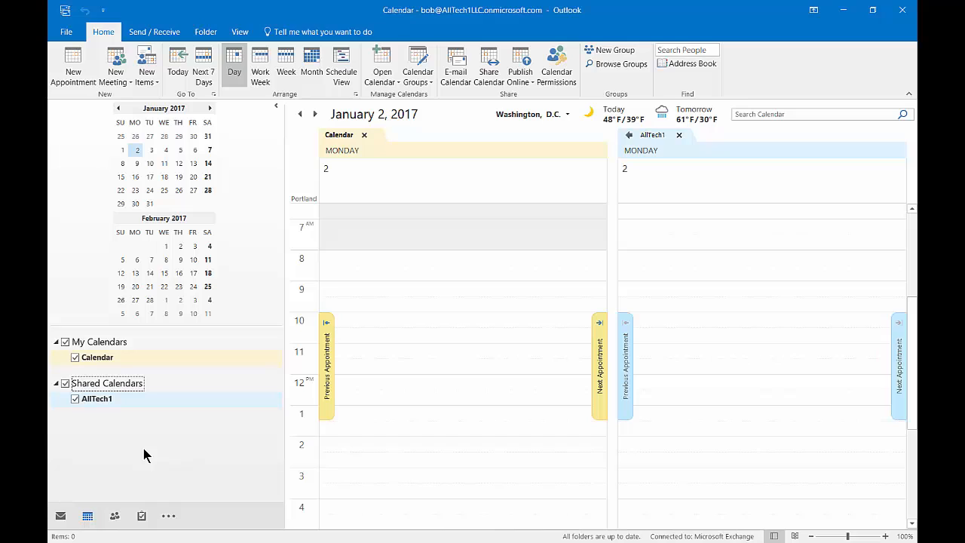
mouse_move(76, 403)
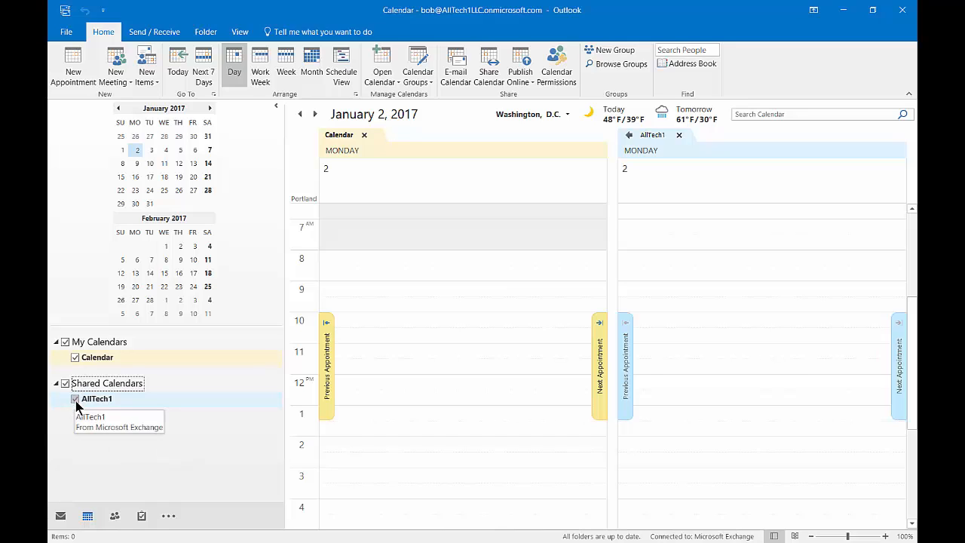
left_click(74, 398)
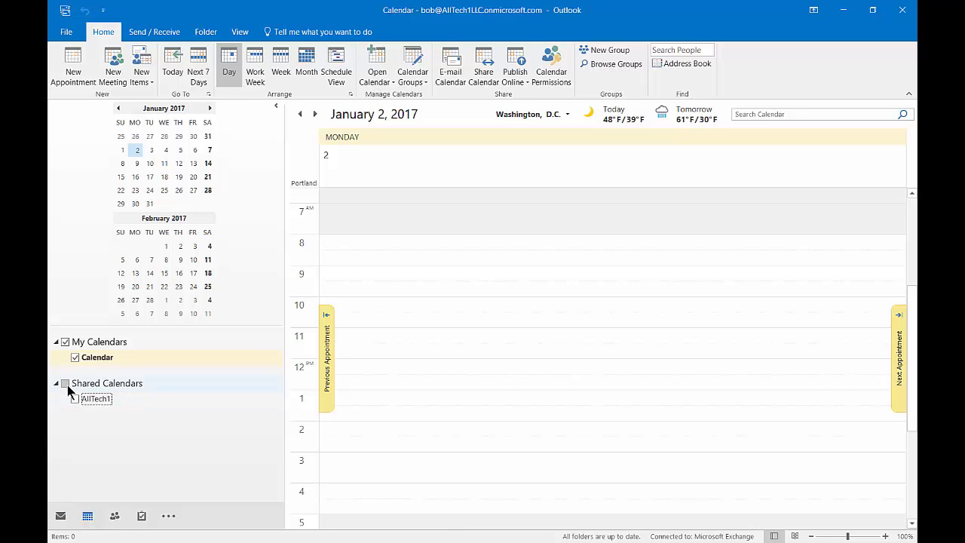
left_click(75, 398)
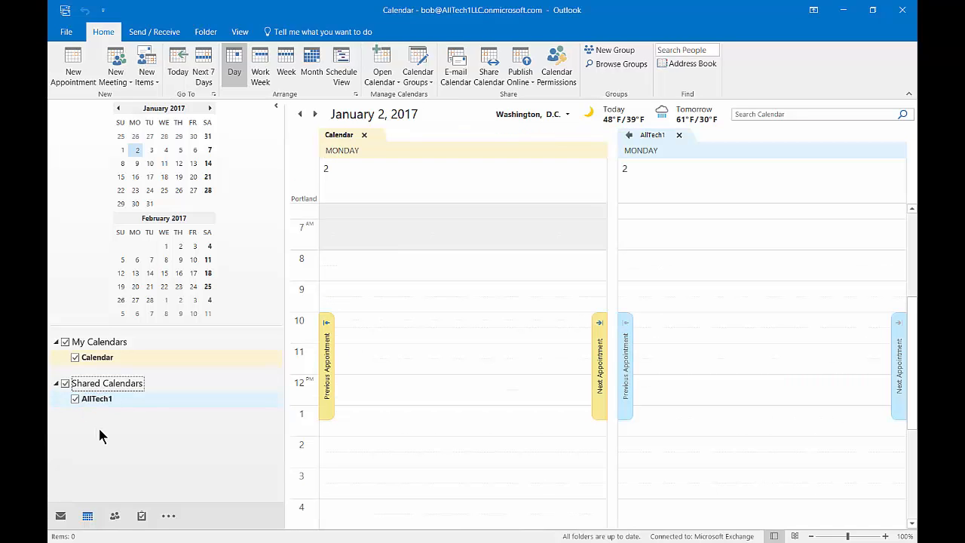